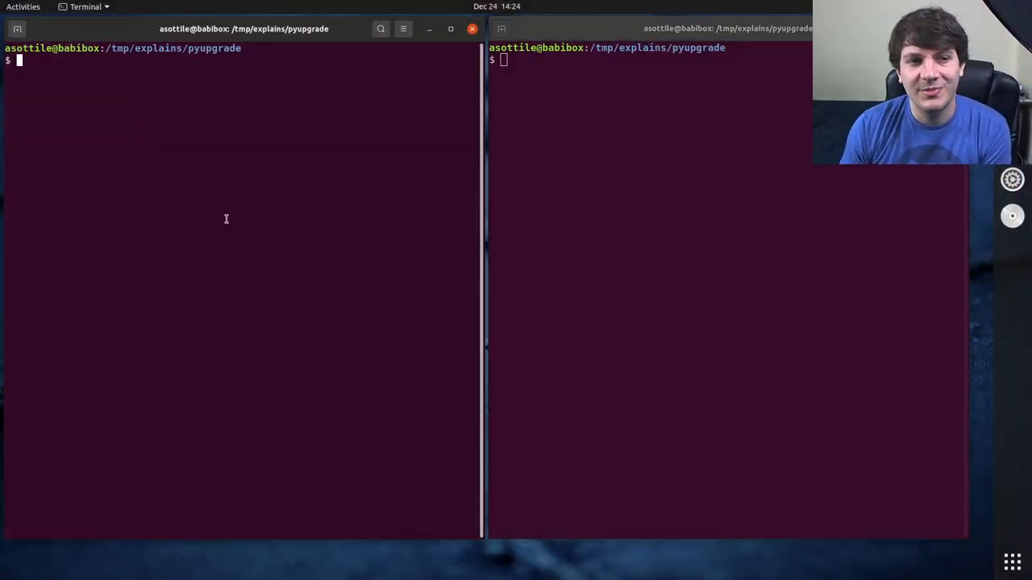
# - List branches and create a 'test' branch from origin/master with git checkout -b test
pyautogui.write('git branch')
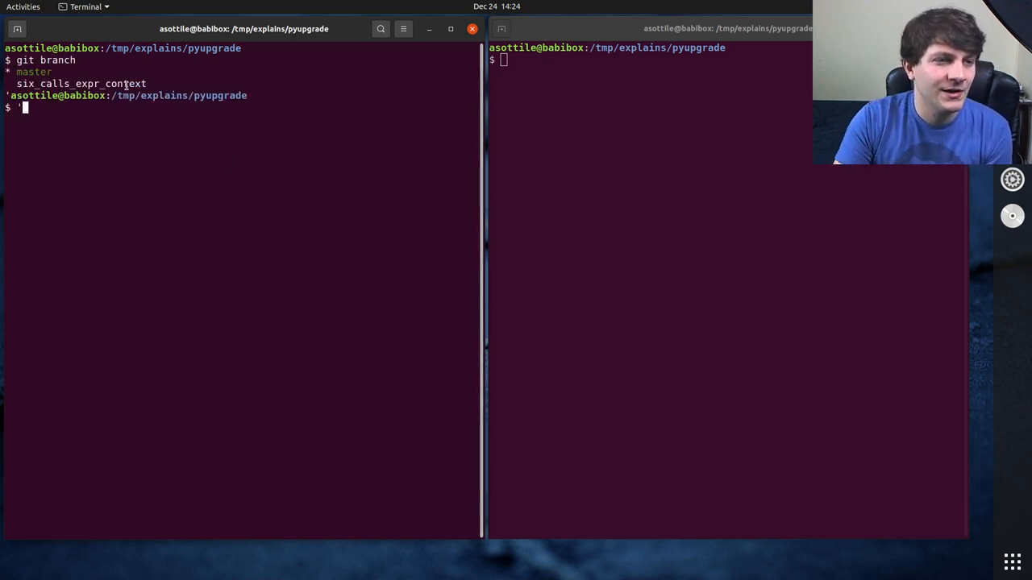
pyautogui.doubleClick(80, 84)
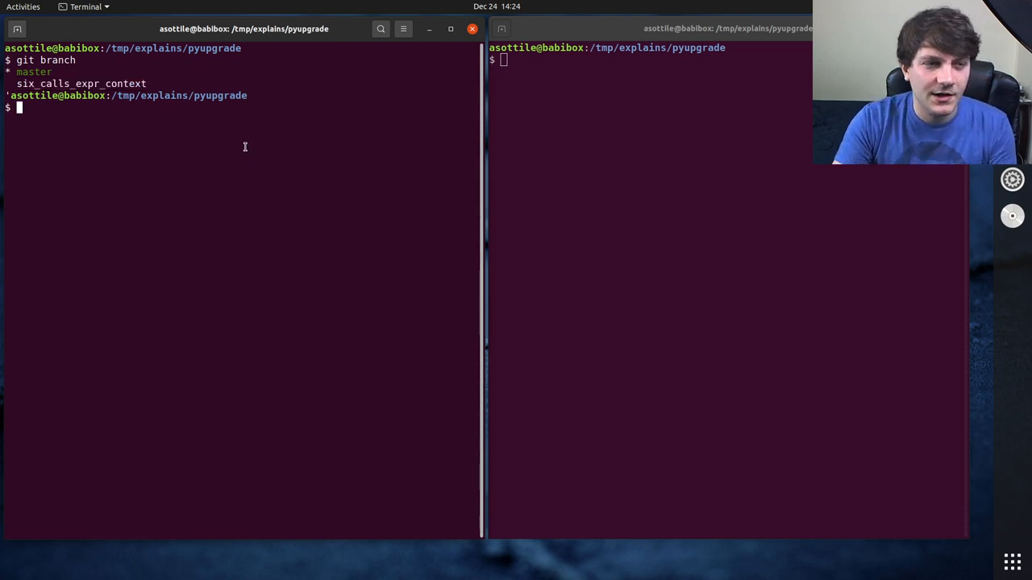
pyautogui.write('git checkout')
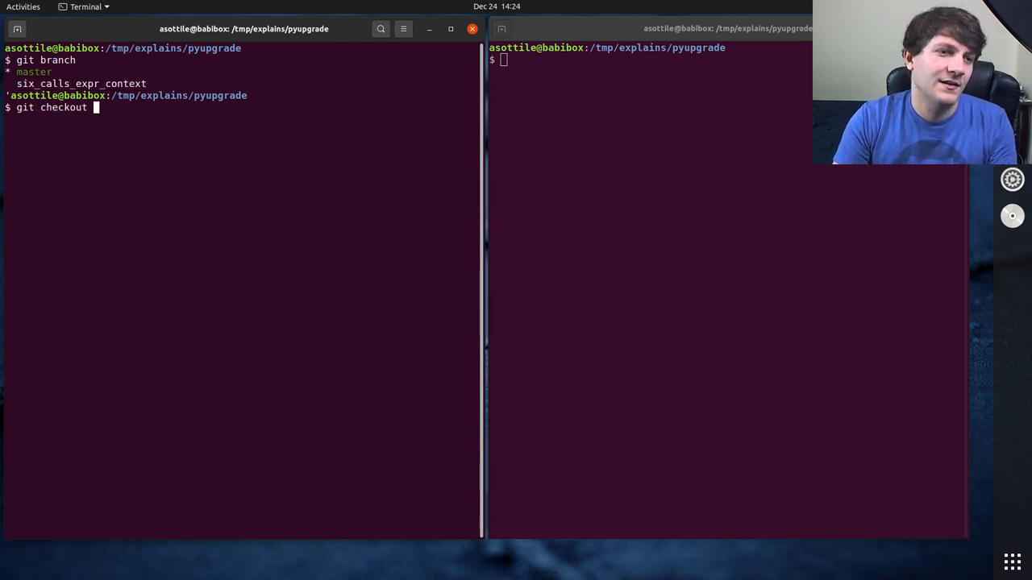
pyautogui.write('origin/master -b test')
pyautogui.write('git')
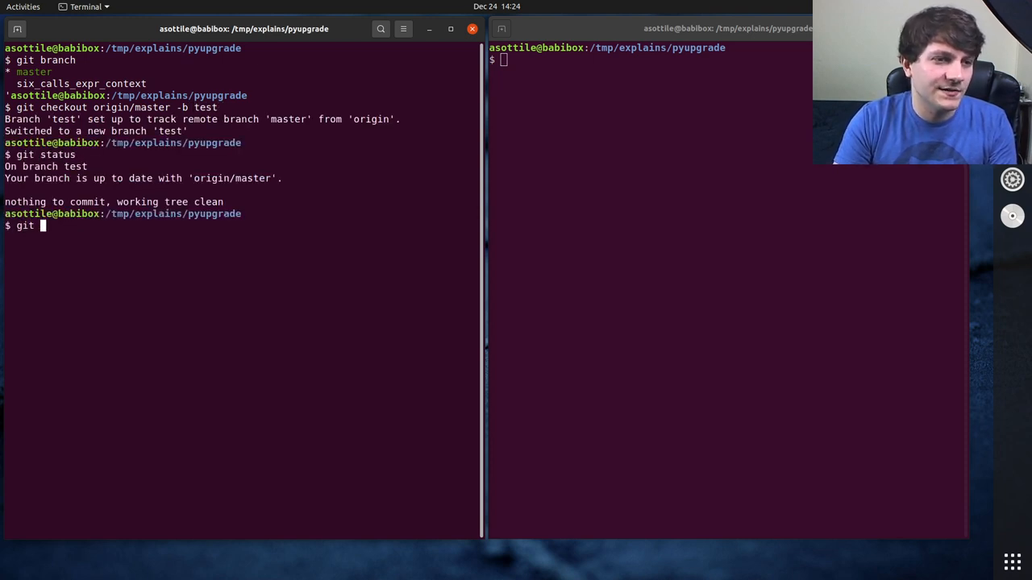
# - Make an empty commit 'foo', return to master and confirm a clean working tree
pyautogui.write('commit --allow-empty -m foo')
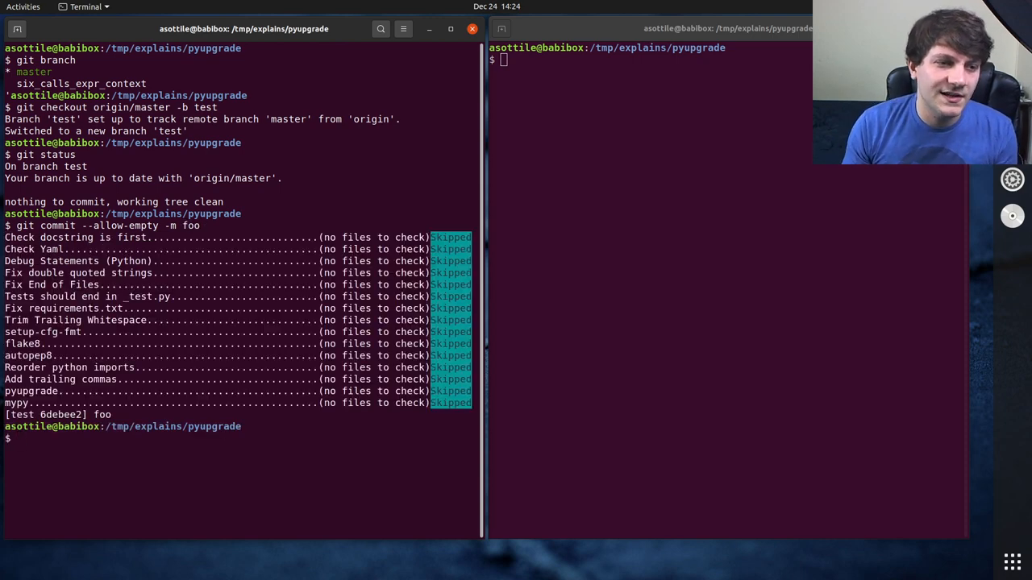
pyautogui.write('git statu')
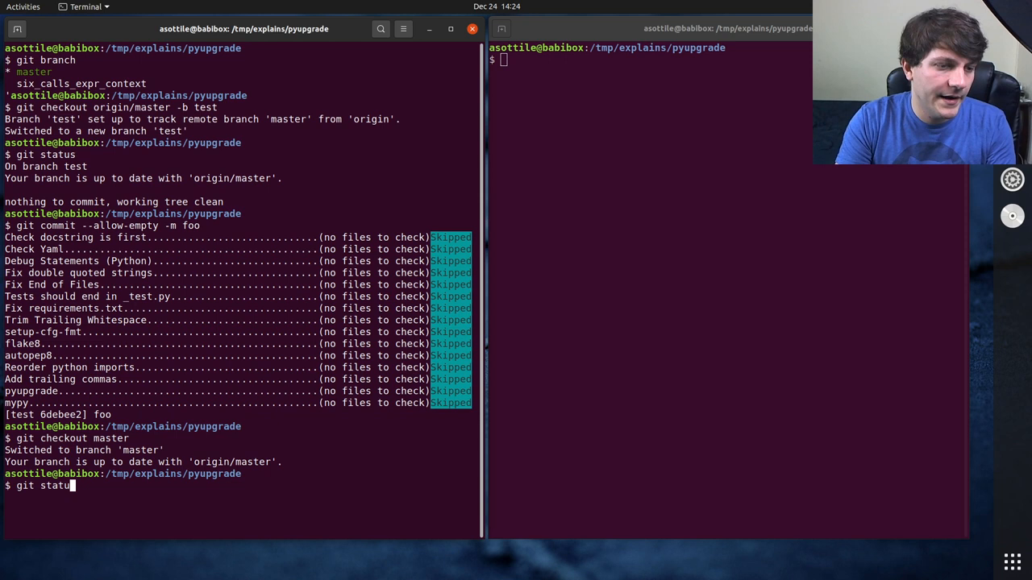
pyautogui.press('Return')
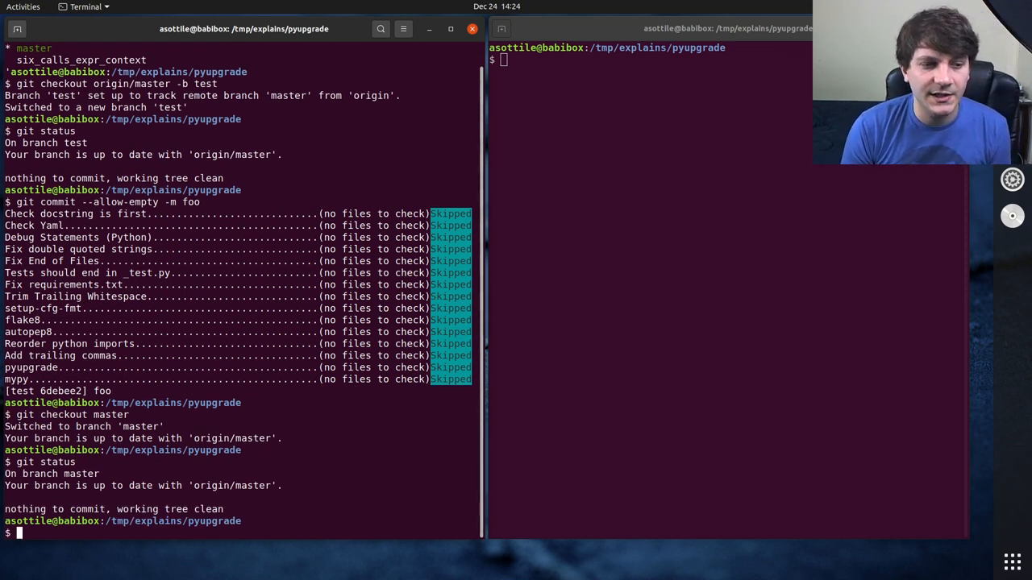
# - Pull master and list the branches already merged into it, spotting six_calls_expr_context
pyautogui.write('g')
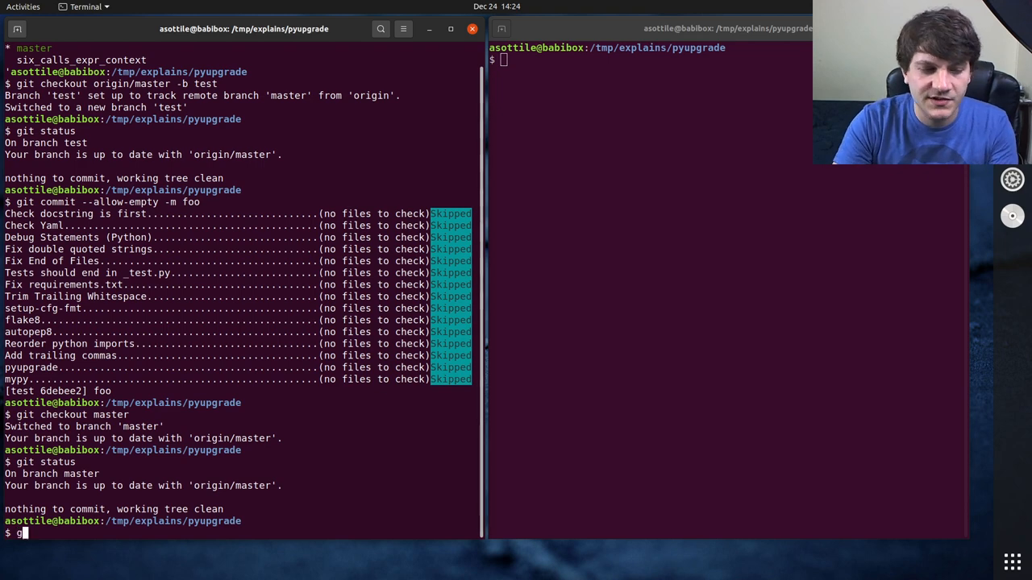
pyautogui.write('it pull')
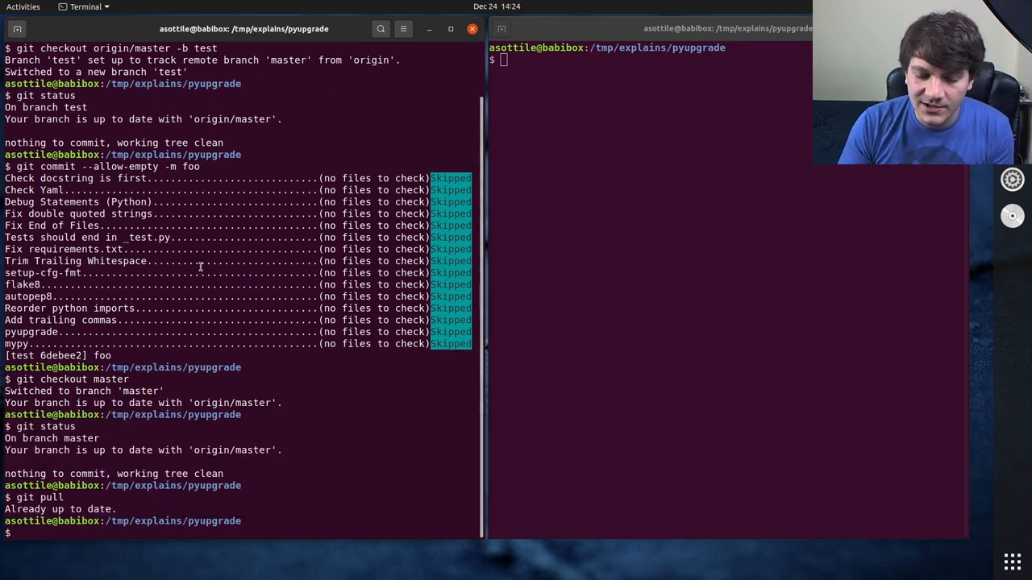
pyautogui.write('git branch --merged')
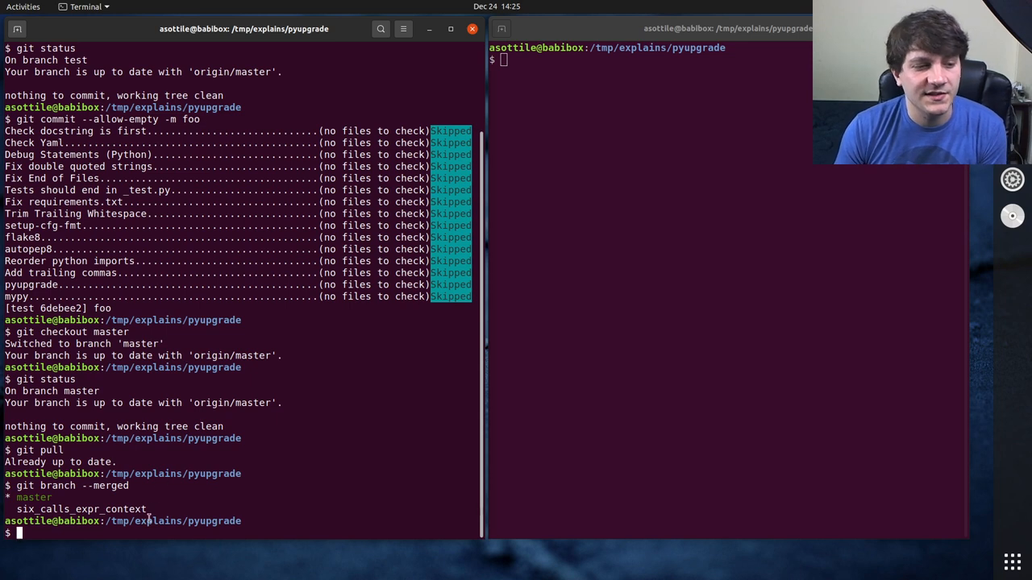
pyautogui.doubleClick(81, 509)
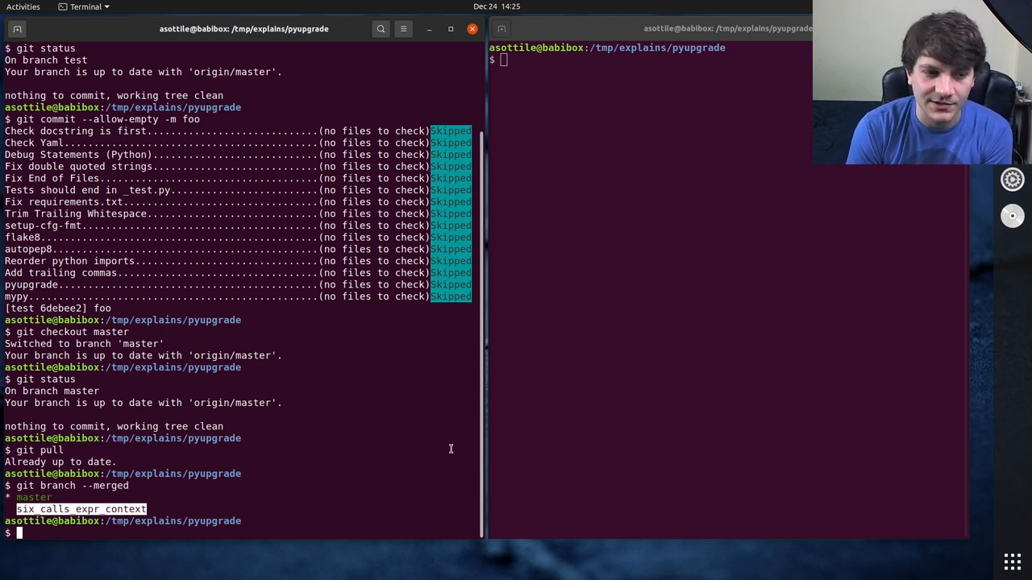
# - Delete all merged local branches via git branch --merged | grep -v '\*' | xargs git branch -d
pyautogui.write('git branch --merged |')
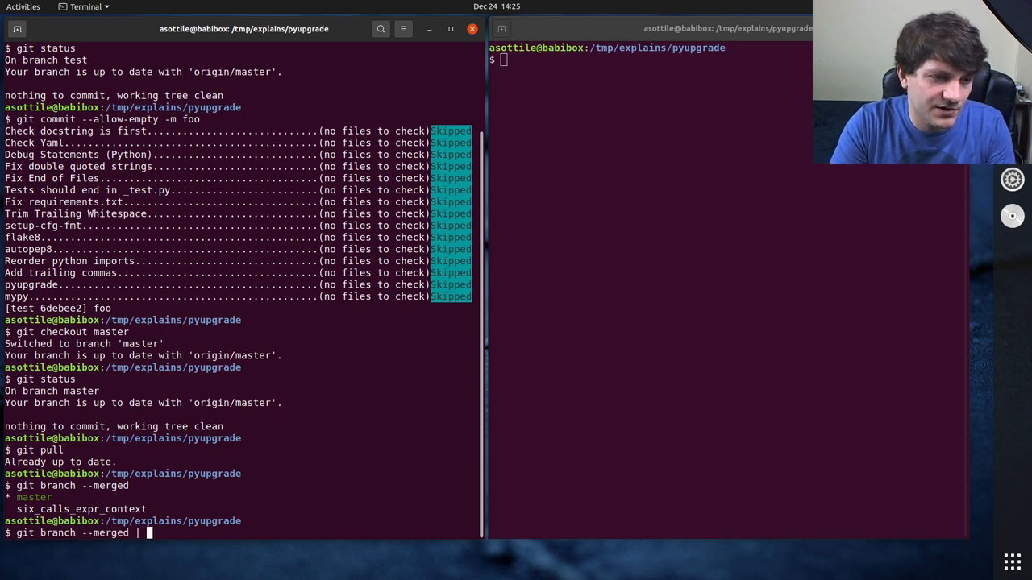
pyautogui.write("grep -v '\\")
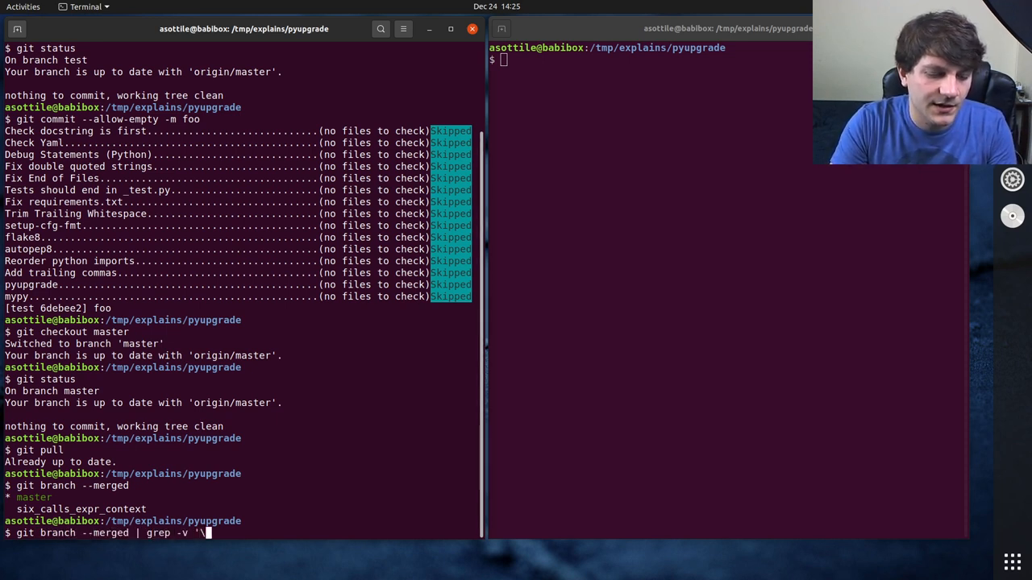
pyautogui.write("*' | xargs --replace")
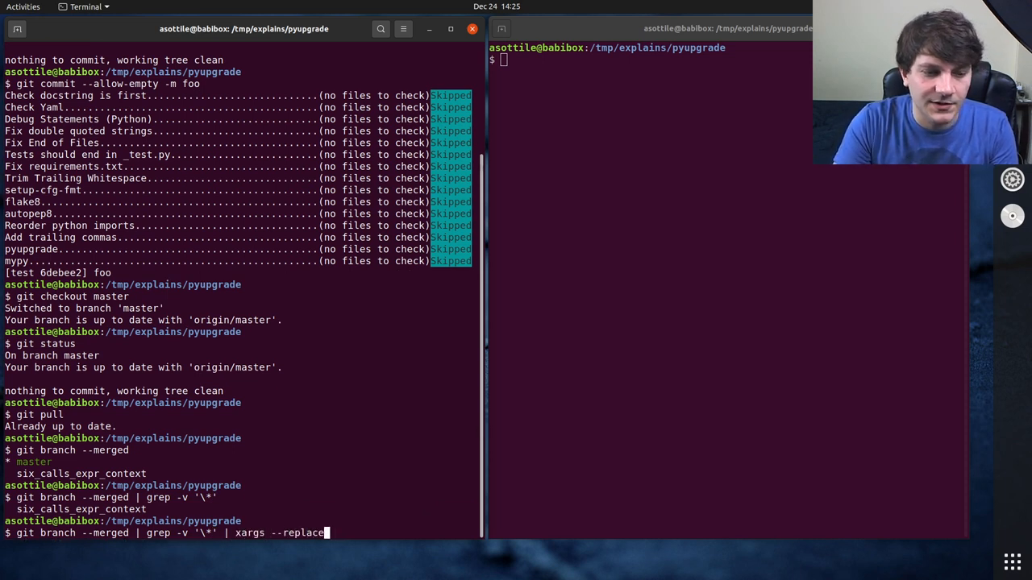
pyautogui.write('git bran')
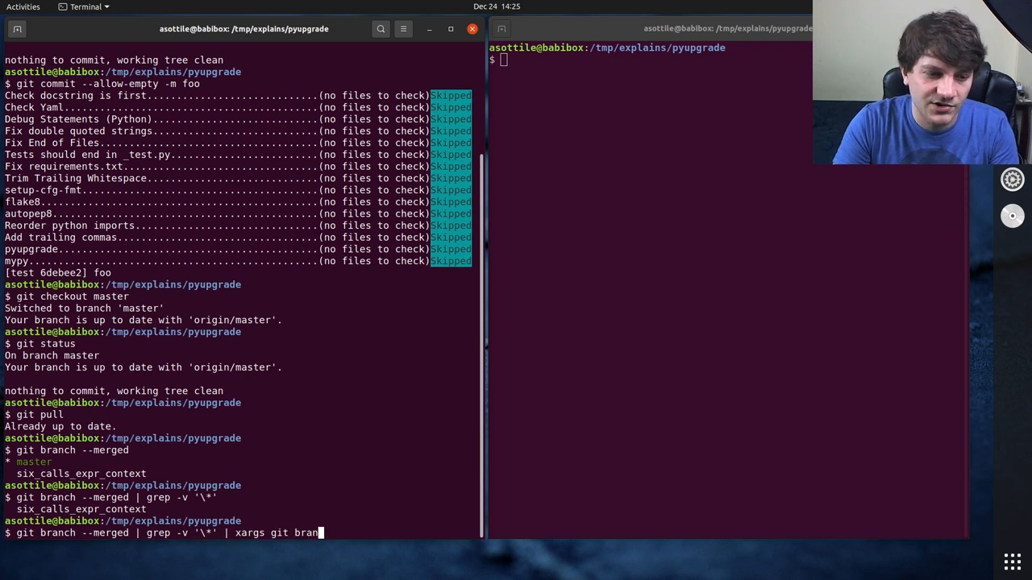
pyautogui.press('Return')
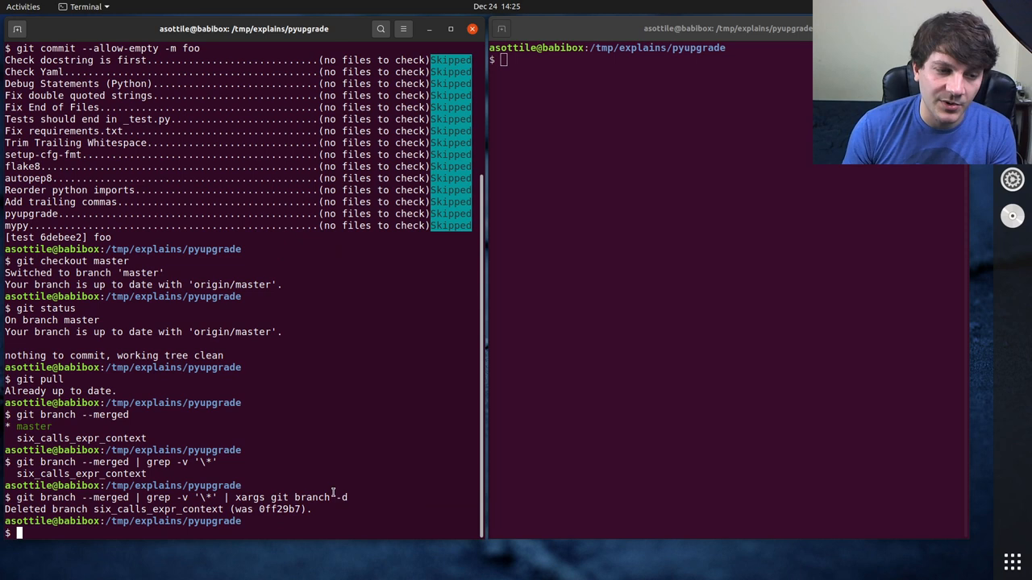
pyautogui.moveTo(329, 412)
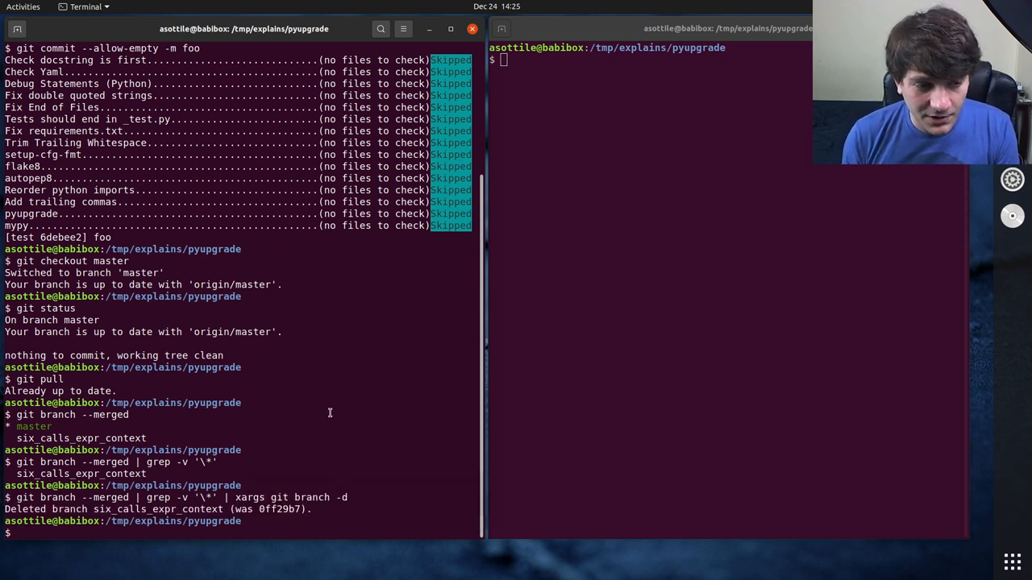
# - List remote branches and push six_calls_expr_context to origin
pyautogui.write('g')
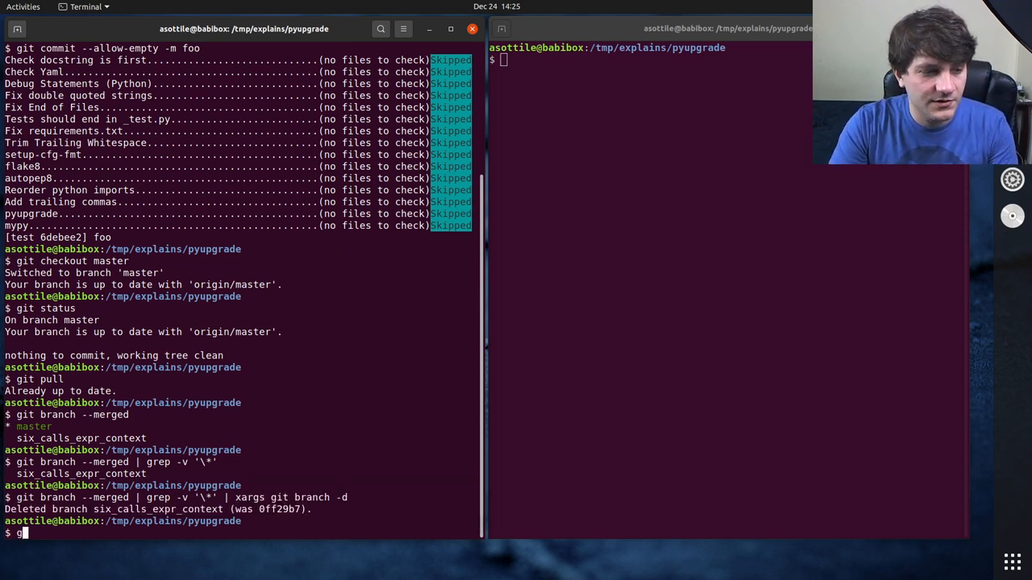
pyautogui.write('it branch --remote --merged')
pyautogui.click(646, 60)
pyautogui.write('git checkout 0ff29b7 -b six_calls_expr_context')
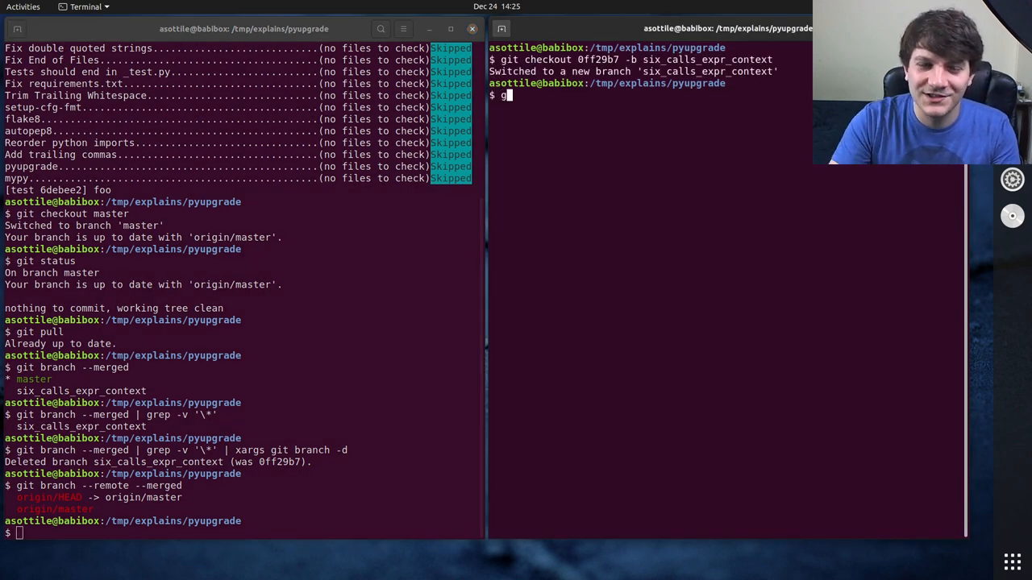
pyautogui.write('git push origin six_calls_expr_context')
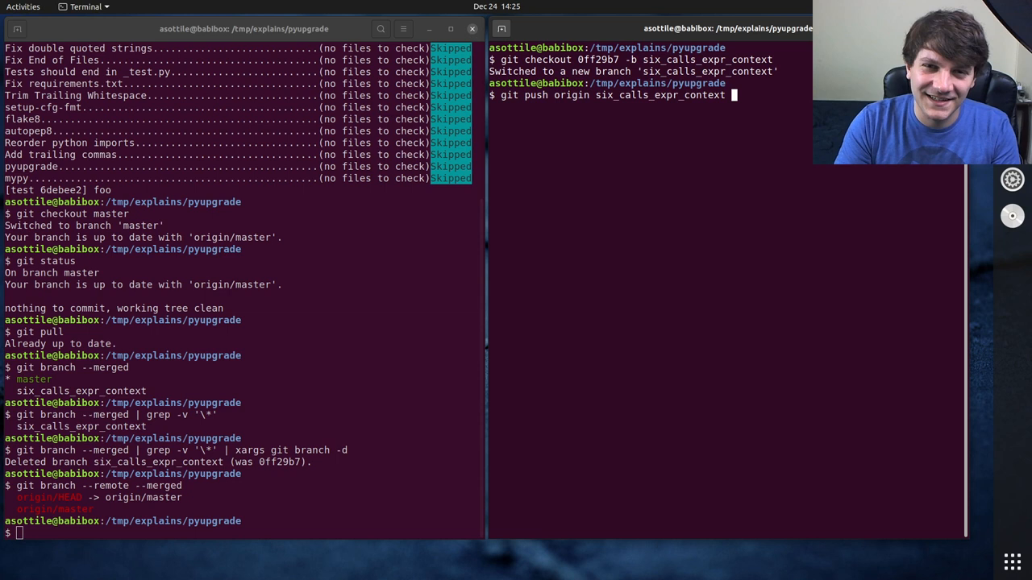
pyautogui.press('Return')
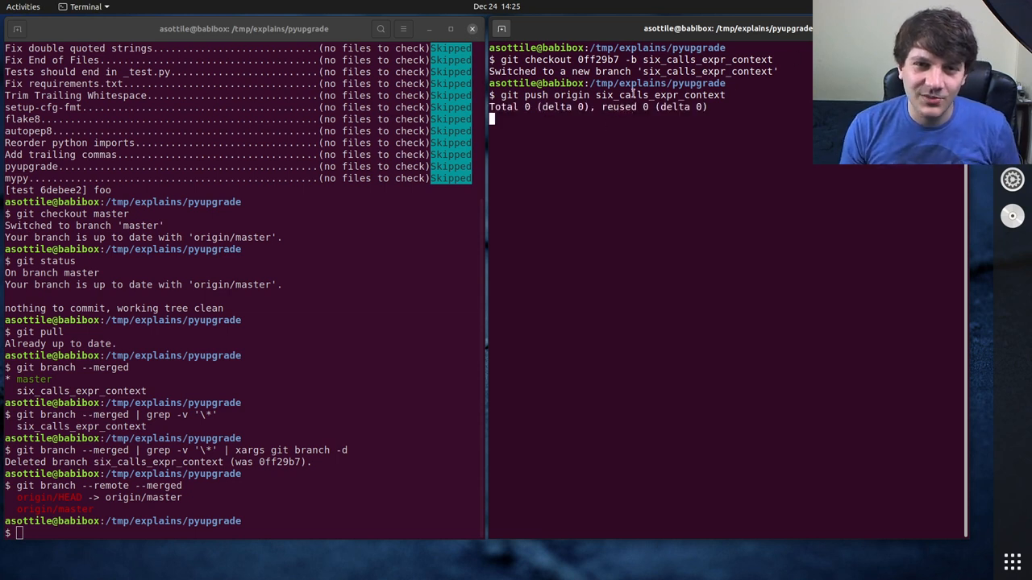
# - Confirm six_calls_expr_context now appears in git branch --remote --merged
pyautogui.doubleClick(660, 93)
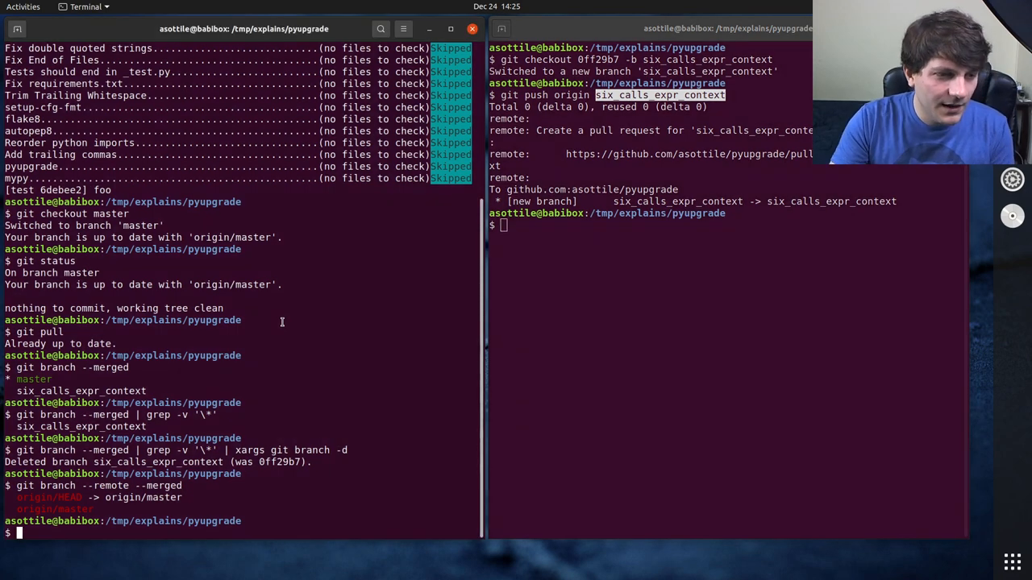
pyautogui.write('git branch --remote --merged')
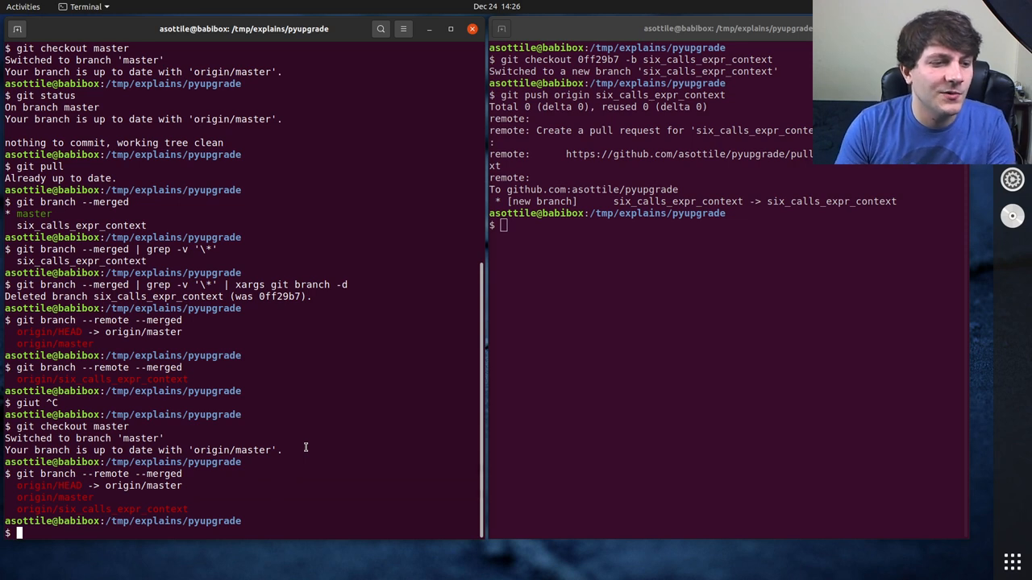
# - Filter merged remote branches, excluding '>' and master, and strip the origin/ prefix with sed
pyautogui.write('git branch --remote --merged | grep -')
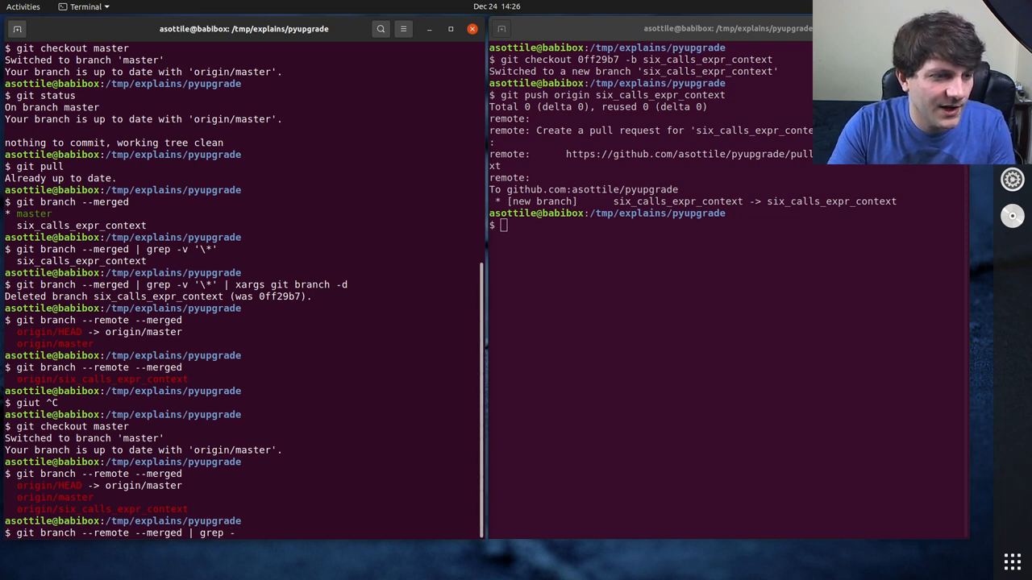
pyautogui.write('v')
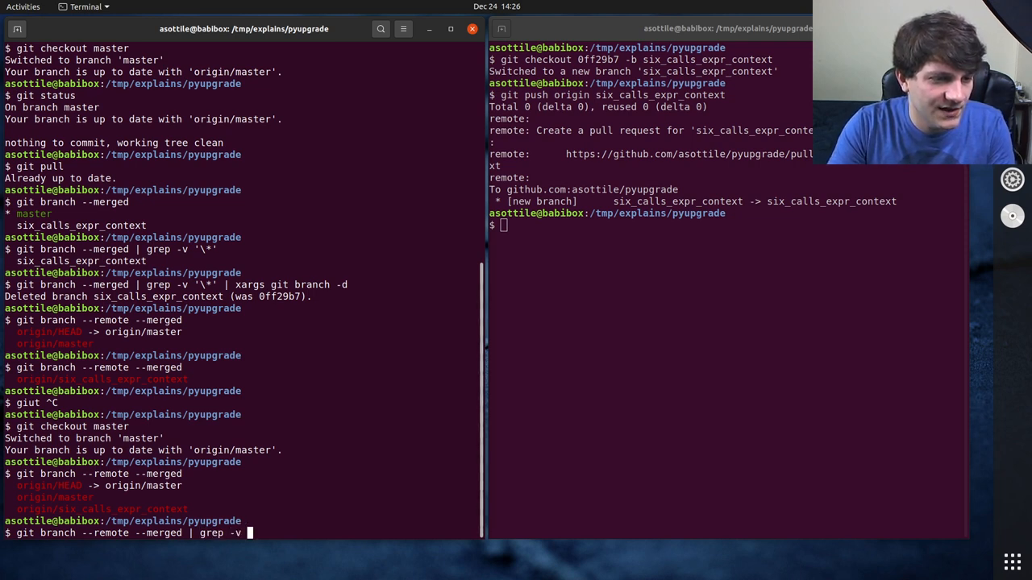
pyautogui.write("'>")
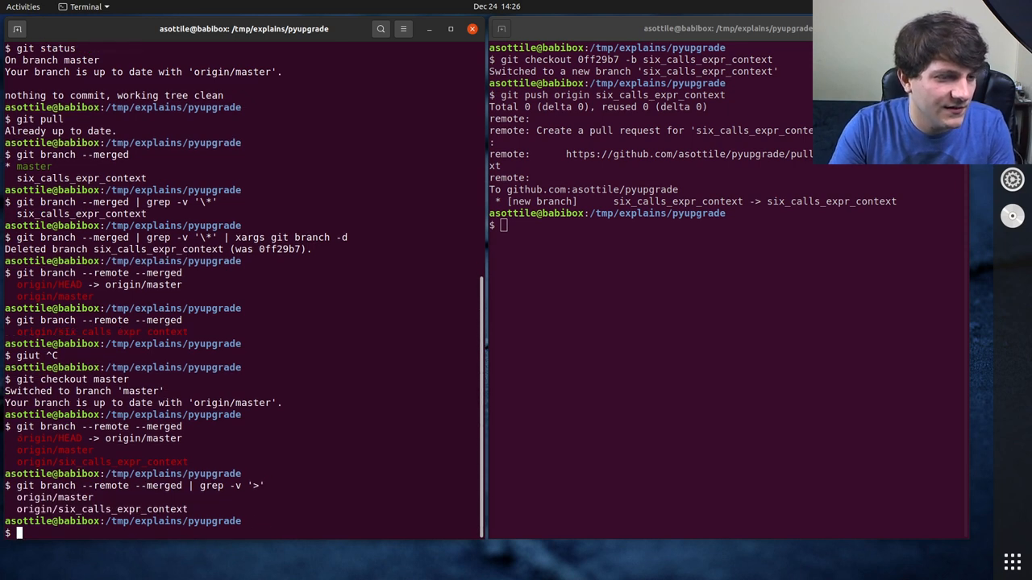
pyautogui.write('| grpe')
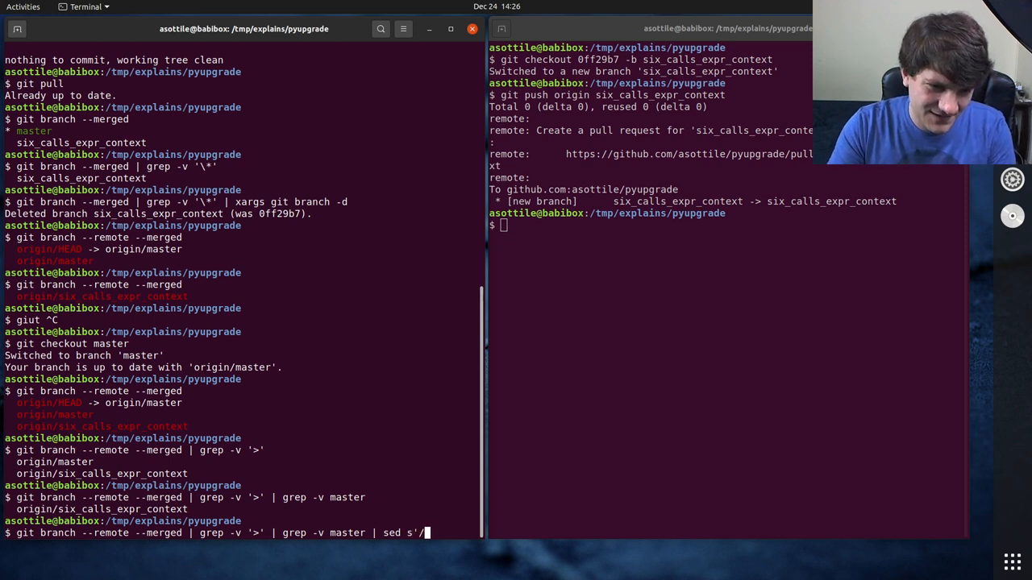
pyautogui.write('|orig')
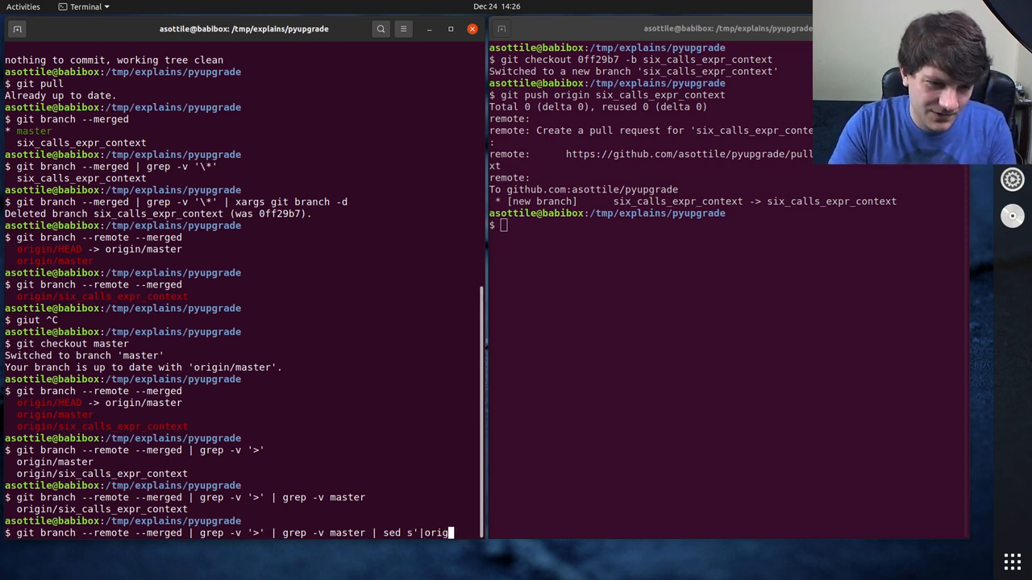
pyautogui.write("in/'")
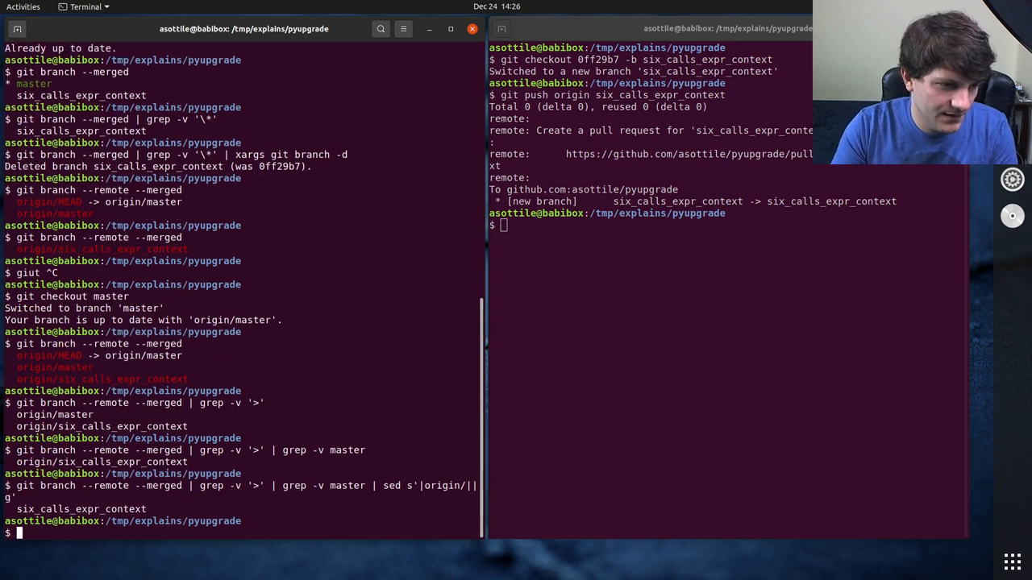
# - Delete them from origin via xargs --replace git push origin :{}, then start opening the prune script
pyautogui.write('| xargs --replace')
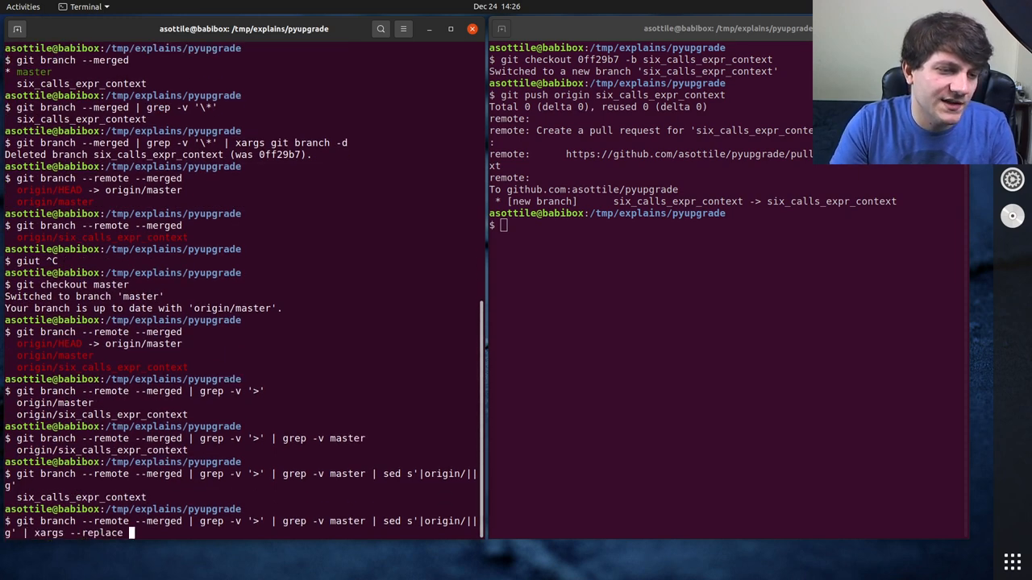
pyautogui.write('git push orin')
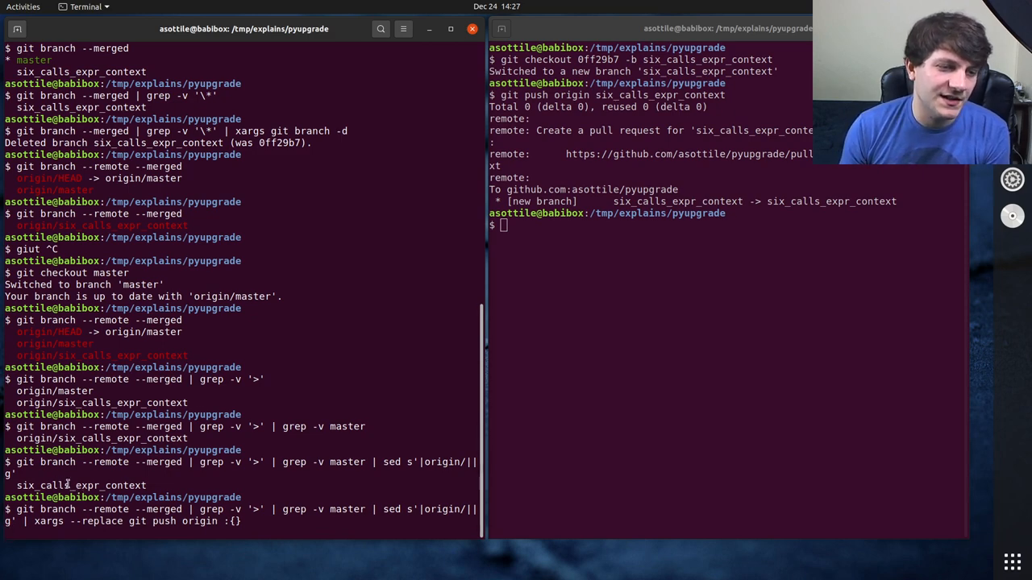
pyautogui.press('Return')
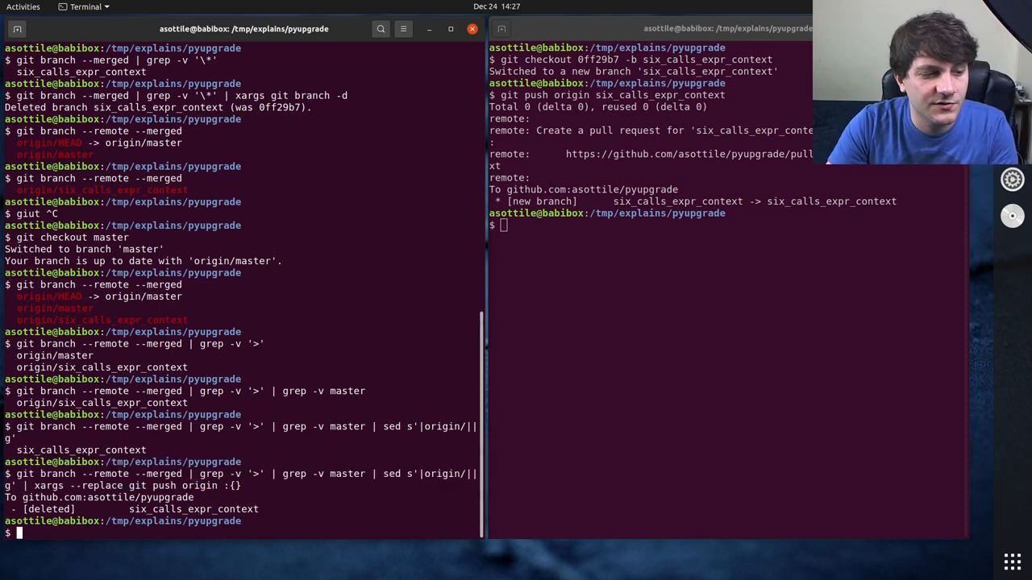
pyautogui.write('nano ~/workspace/sc')
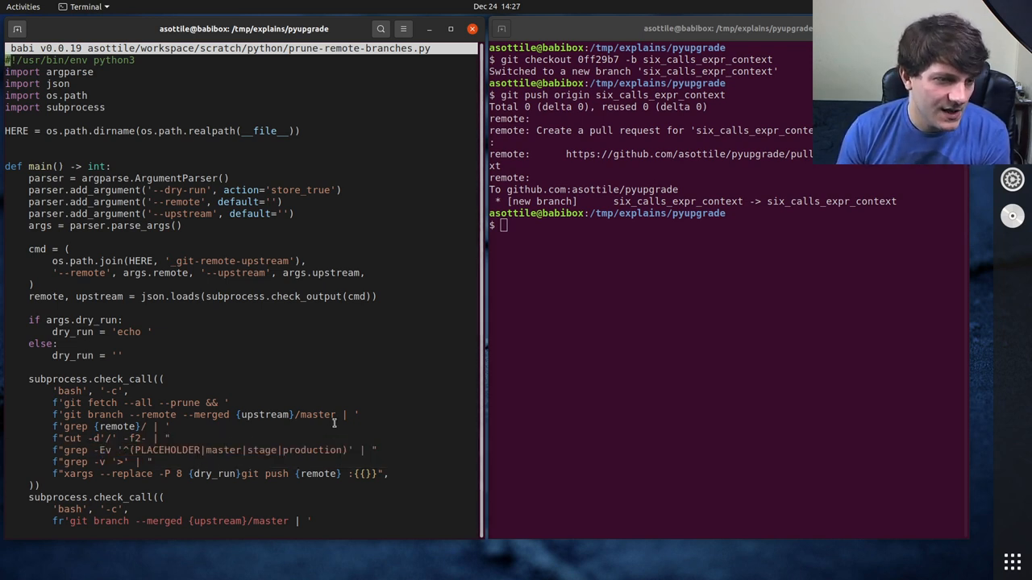
# - View prune-remote-branches.py in babi, highlighting its --dry-run option
pyautogui.doubleClick(177, 190)
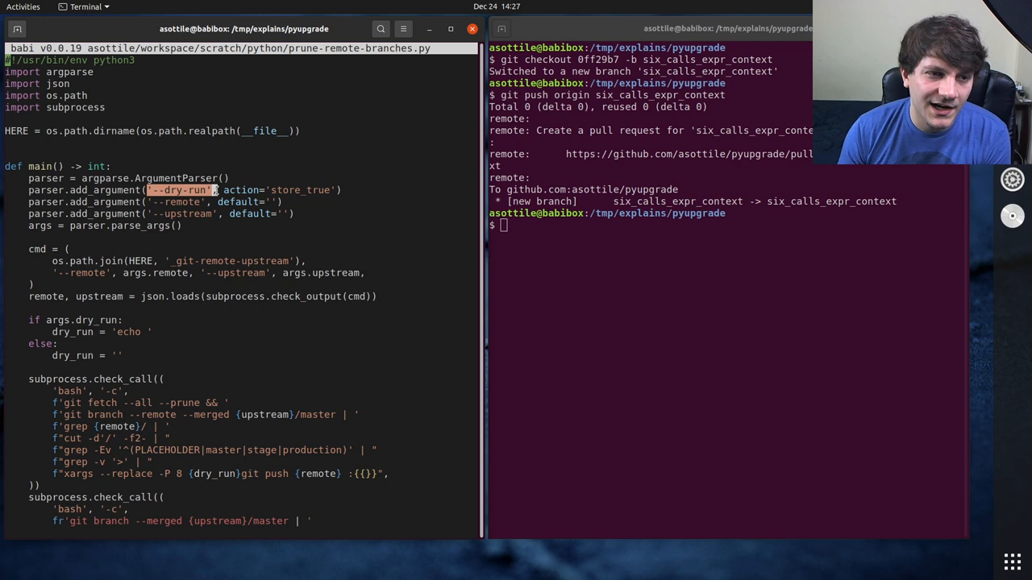